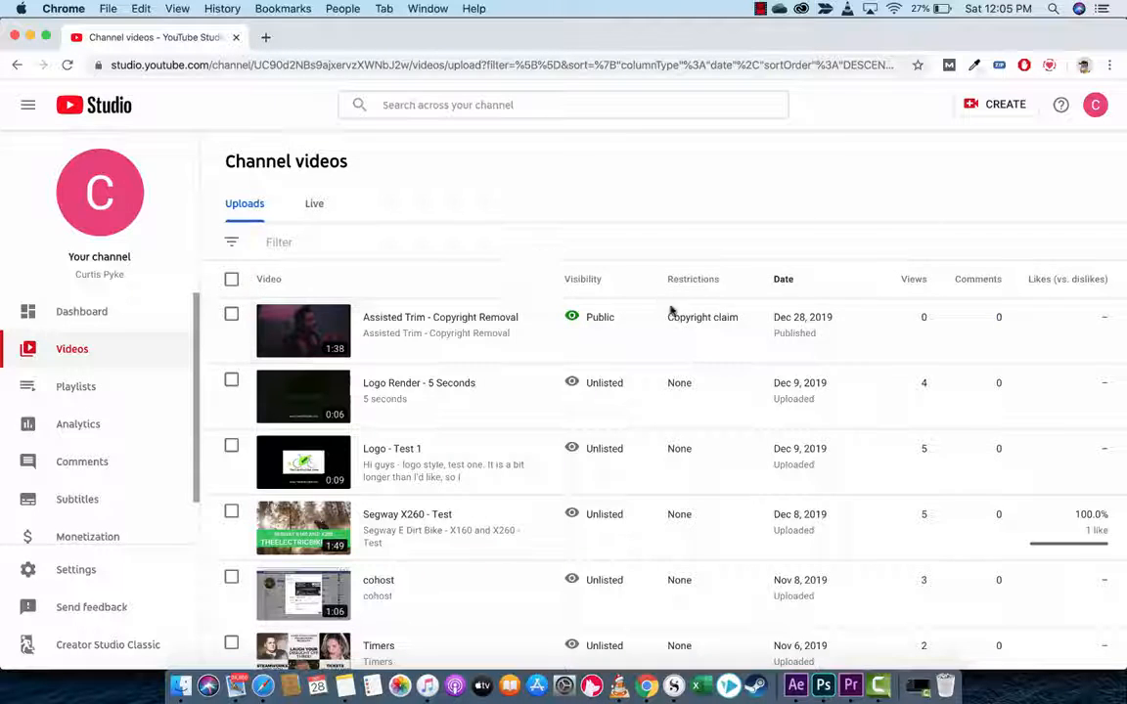
{"action": "mouse_move", "coordinate": [702, 317]}
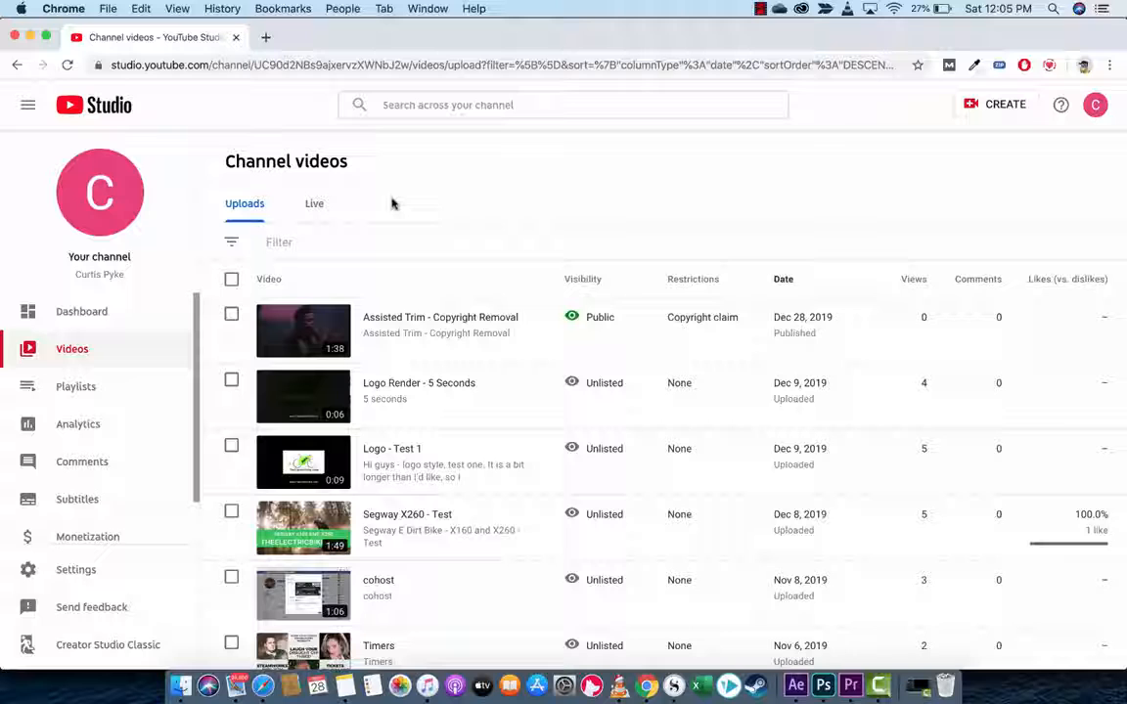
{"action": "mouse_move", "coordinate": [426, 237]}
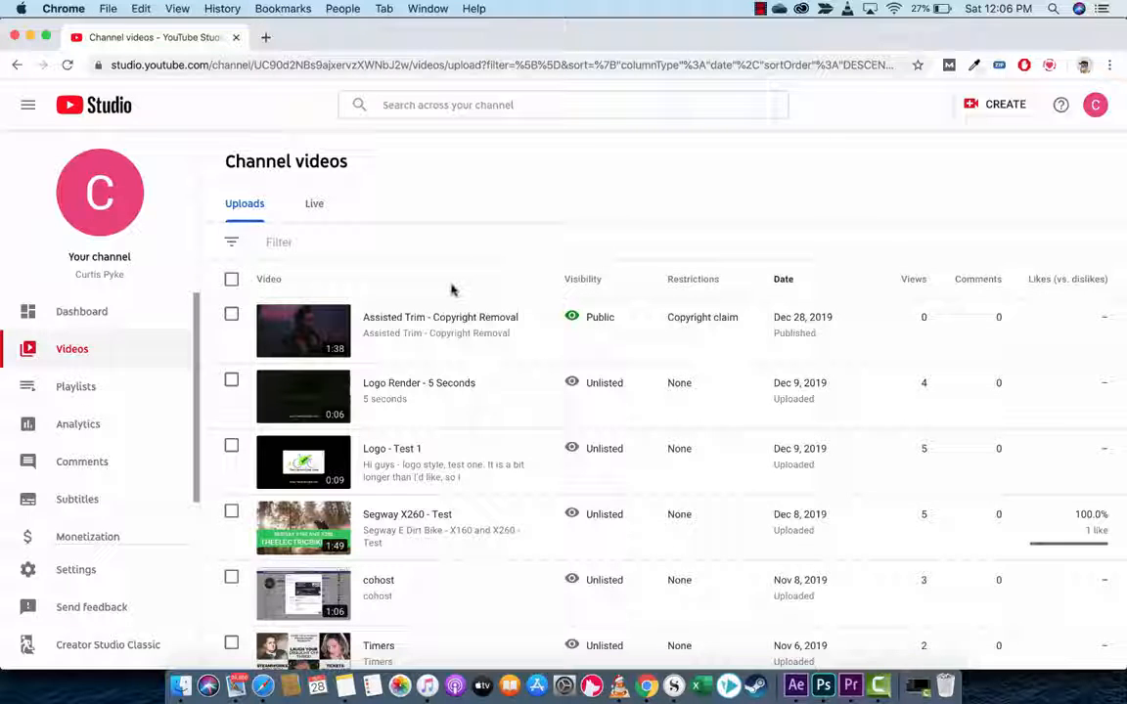
{"action": "mouse_move", "coordinate": [850, 685]}
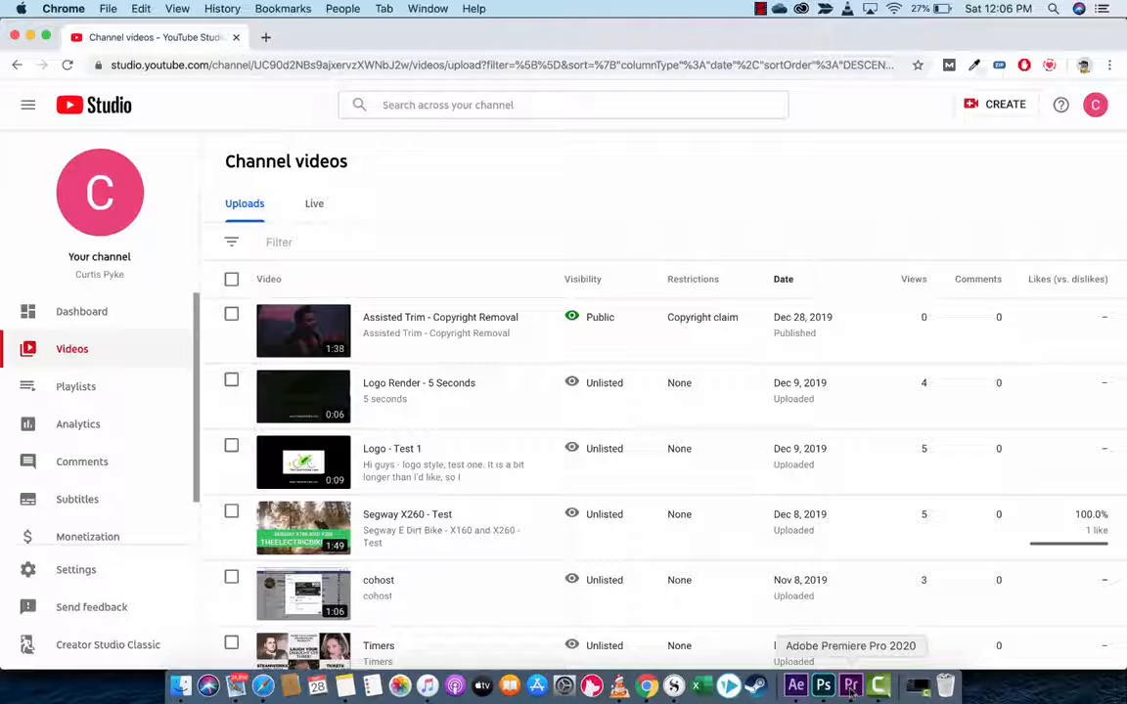
Review an earlier moment in the Premiere Pro sequence, then reload the Studio Videos list
{"action": "left_click", "coordinate": [850, 685]}
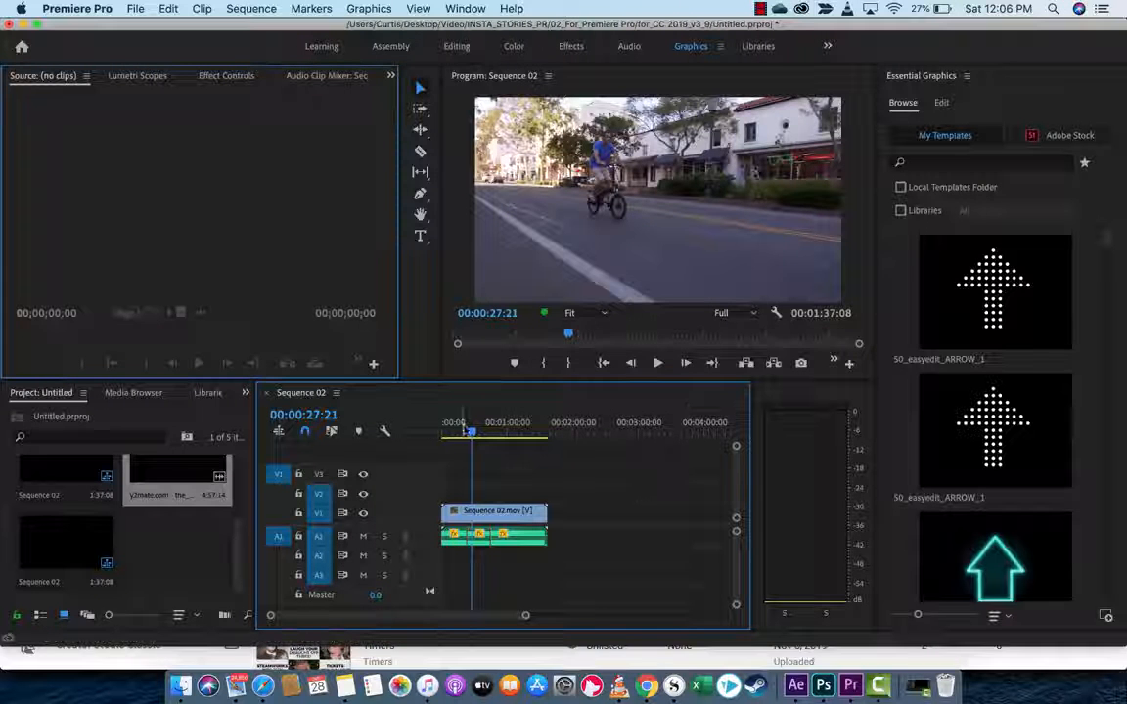
{"action": "left_click", "coordinate": [461, 431]}
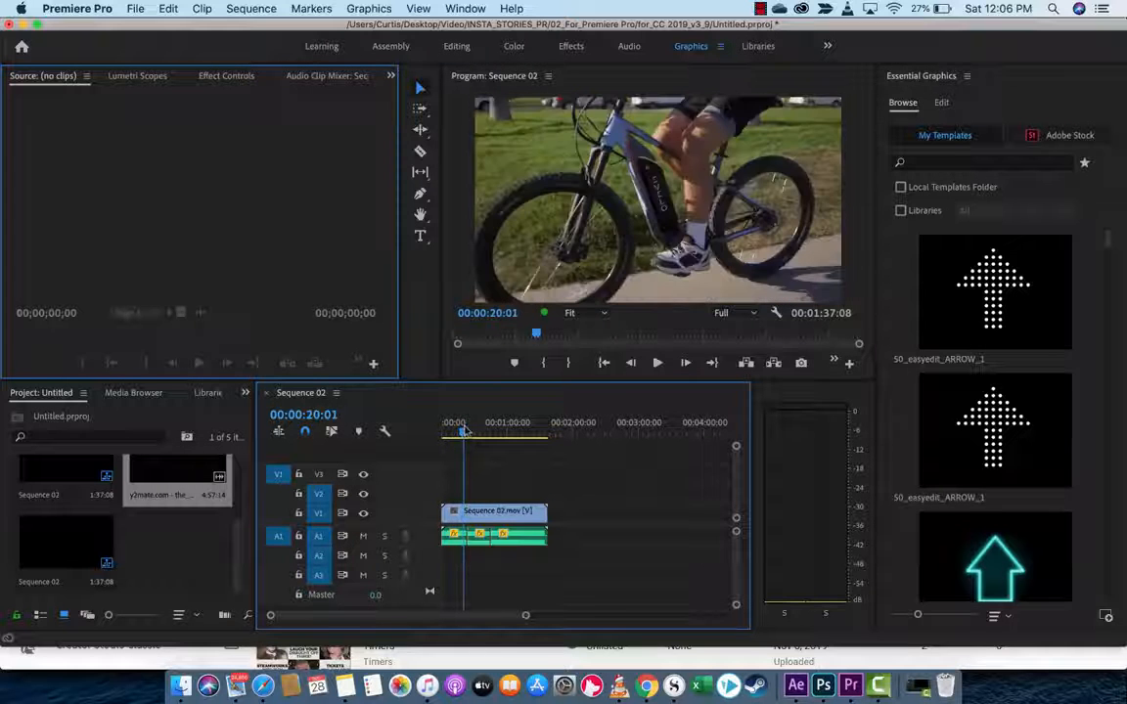
{"action": "left_click", "coordinate": [657, 363]}
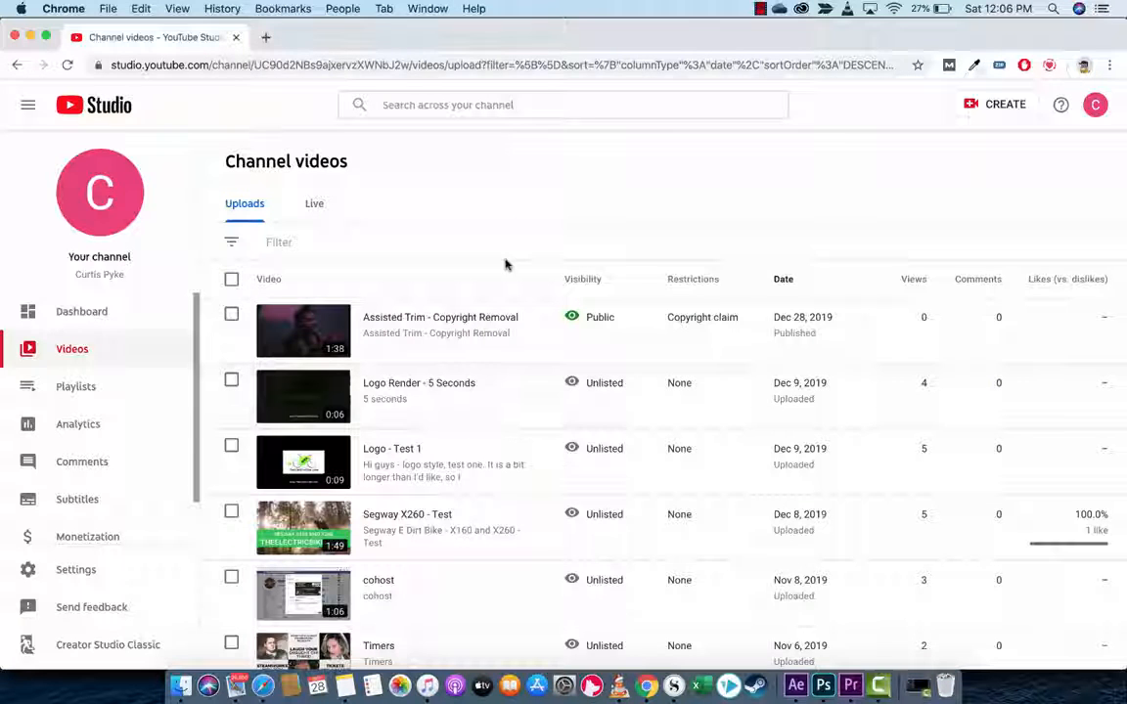
{"action": "mouse_move", "coordinate": [502, 286]}
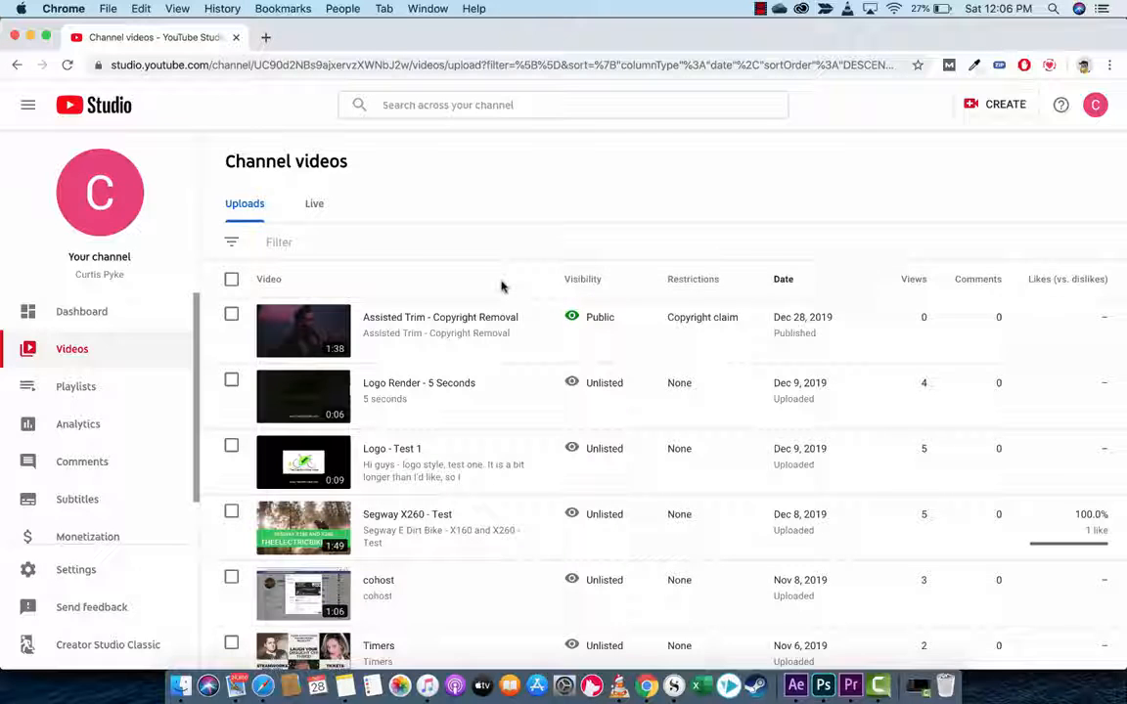
{"action": "mouse_move", "coordinate": [522, 278]}
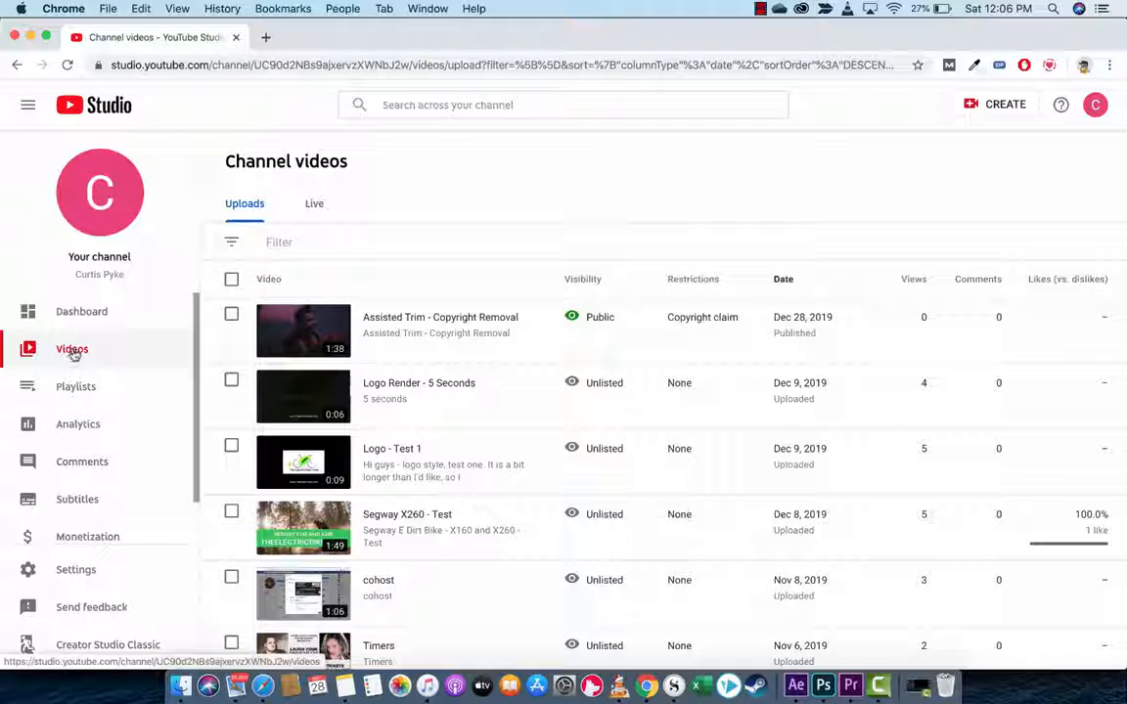
{"action": "left_click", "coordinate": [71, 350]}
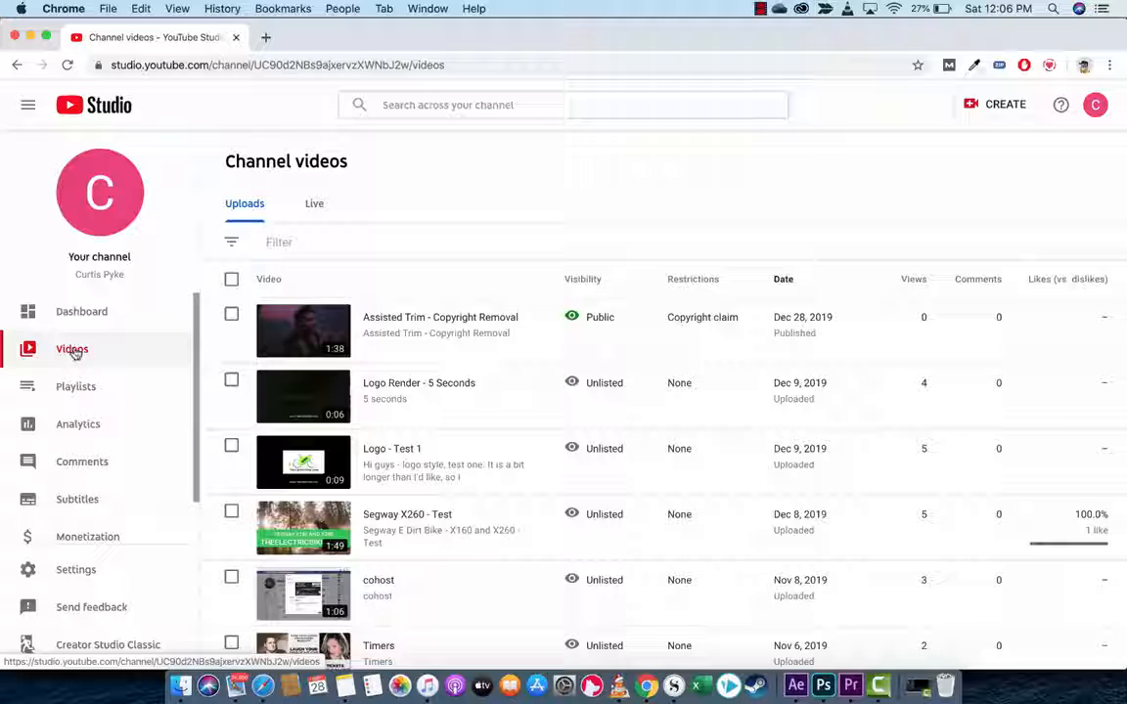
{"action": "mouse_move", "coordinate": [642, 222]}
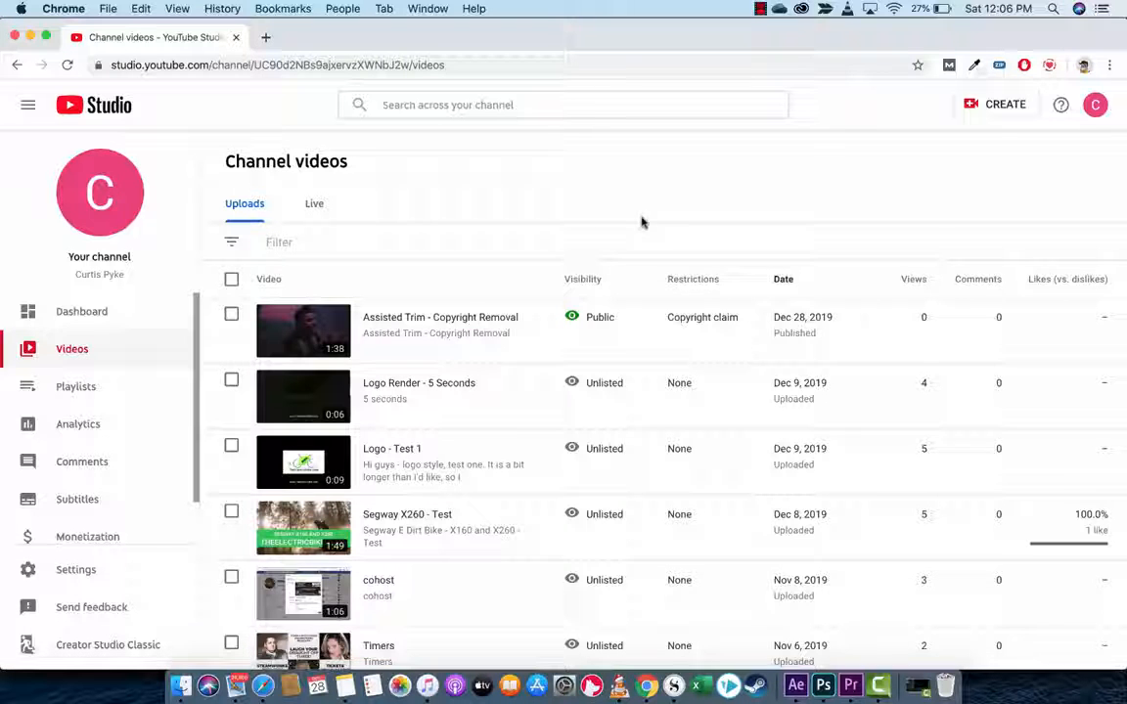
{"action": "mouse_move", "coordinate": [702, 317]}
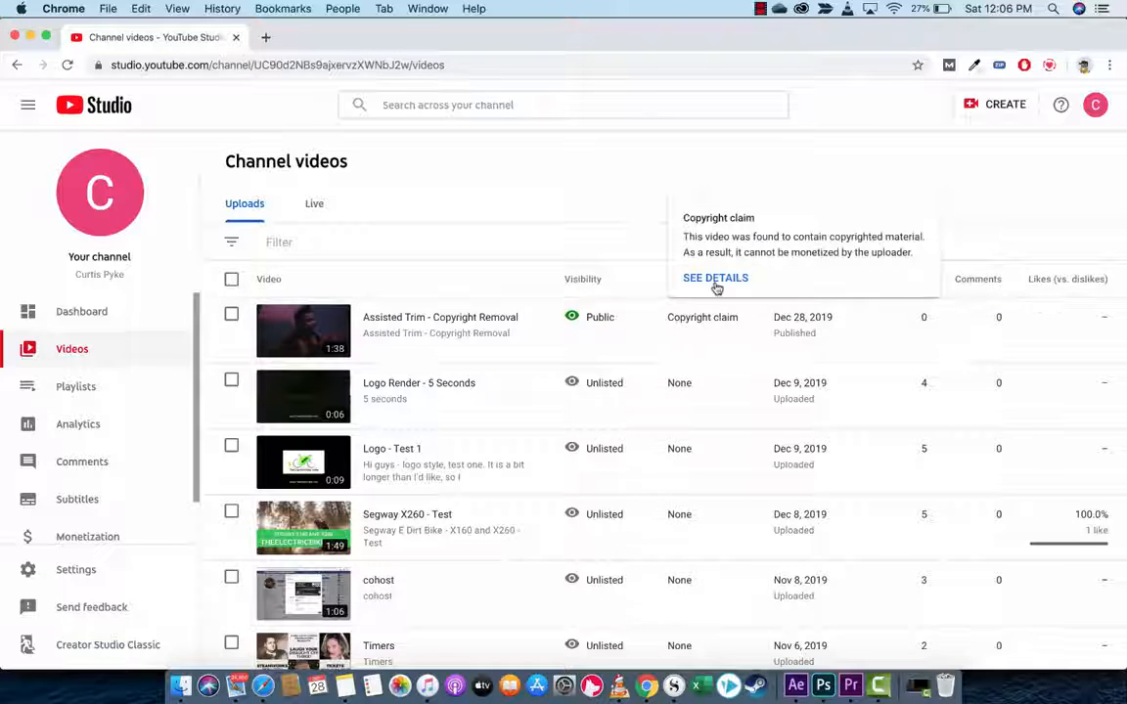
{"action": "mouse_move", "coordinate": [715, 278]}
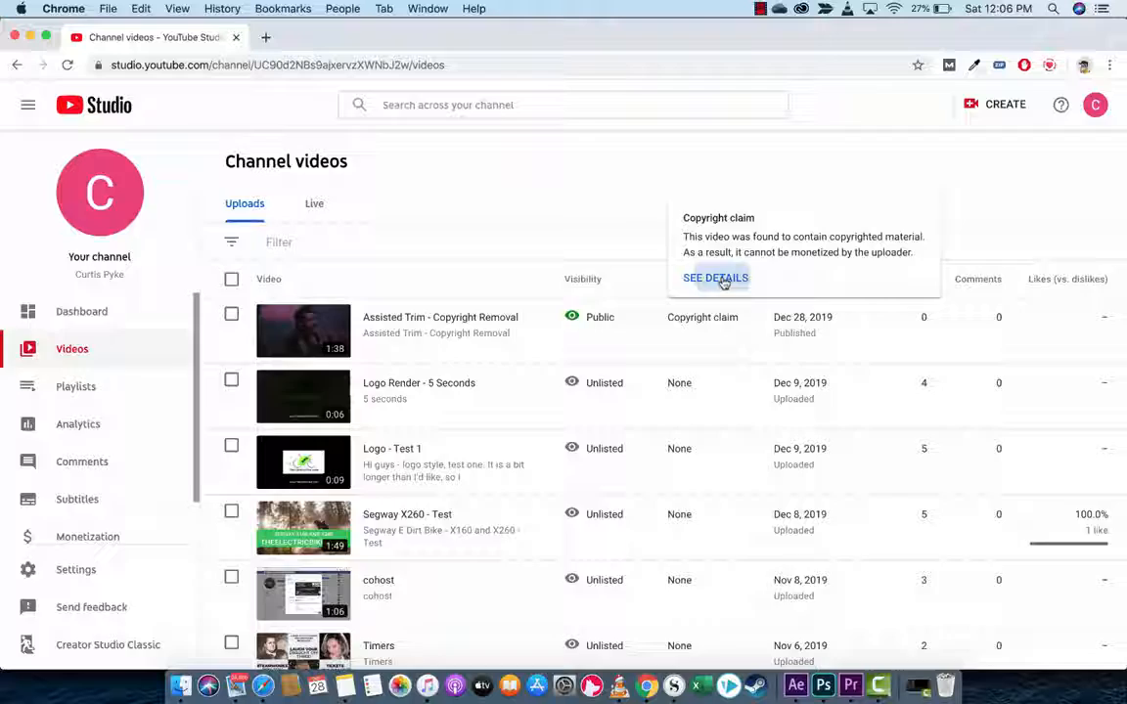
Open the claim's details to see I Feel It Coming claimed at 0:24–0:46
{"action": "left_click", "coordinate": [715, 278]}
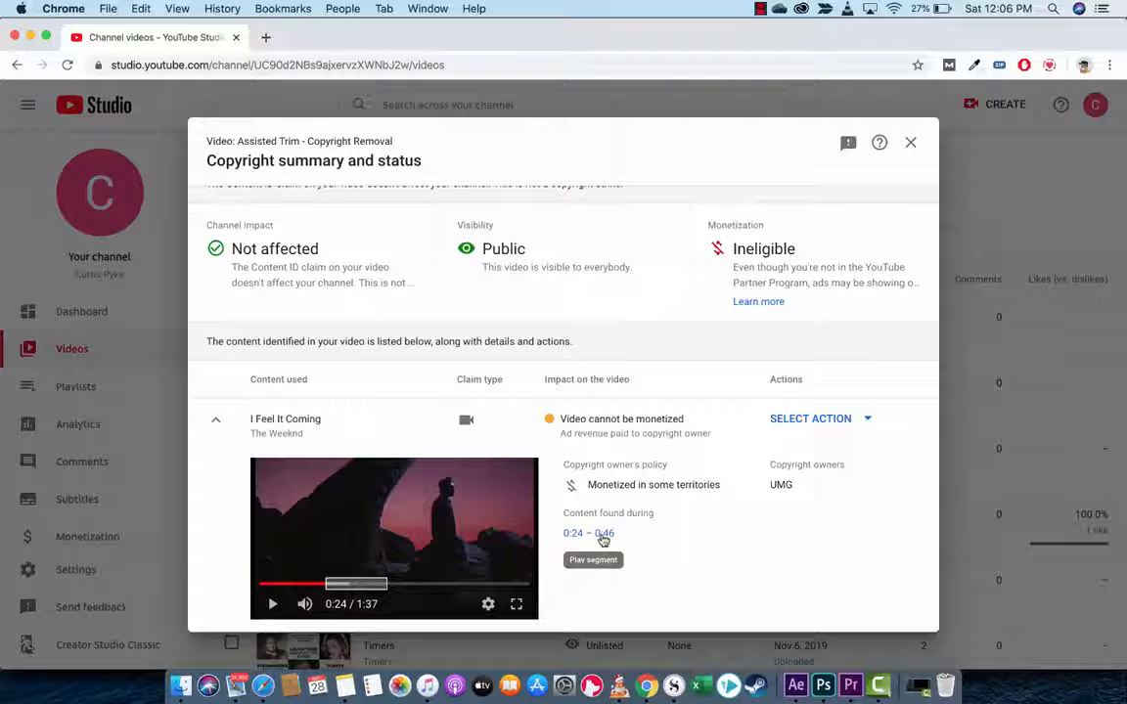
{"action": "mouse_move", "coordinate": [675, 565]}
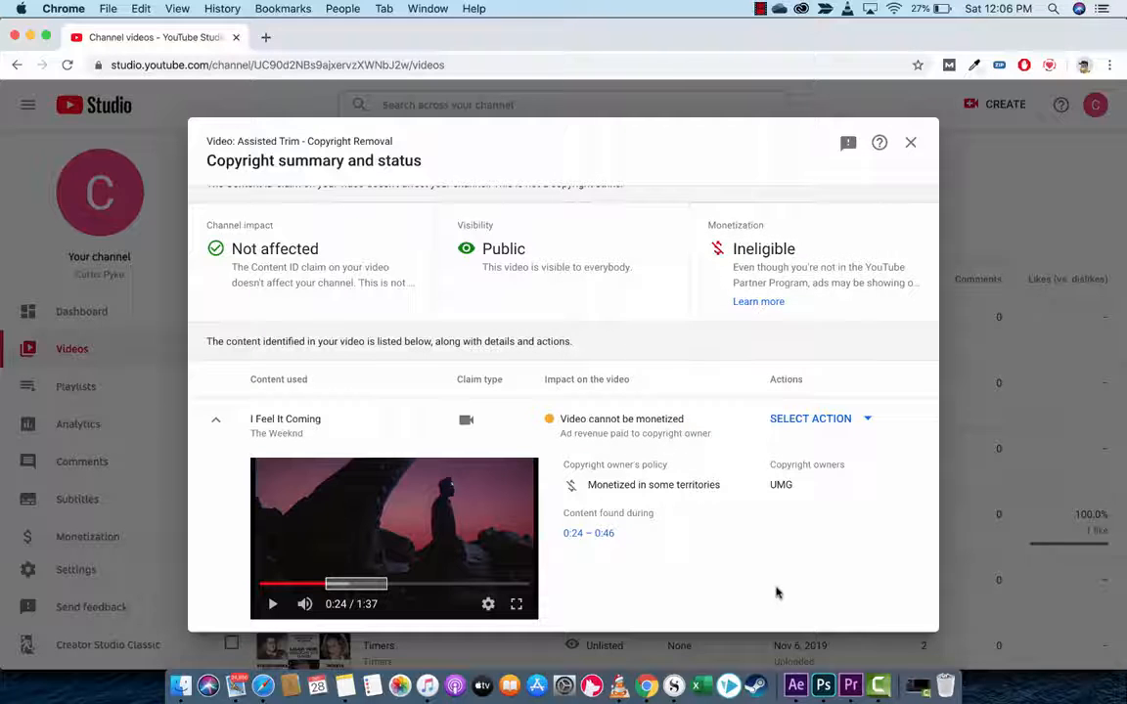
{"action": "mouse_move", "coordinate": [888, 344]}
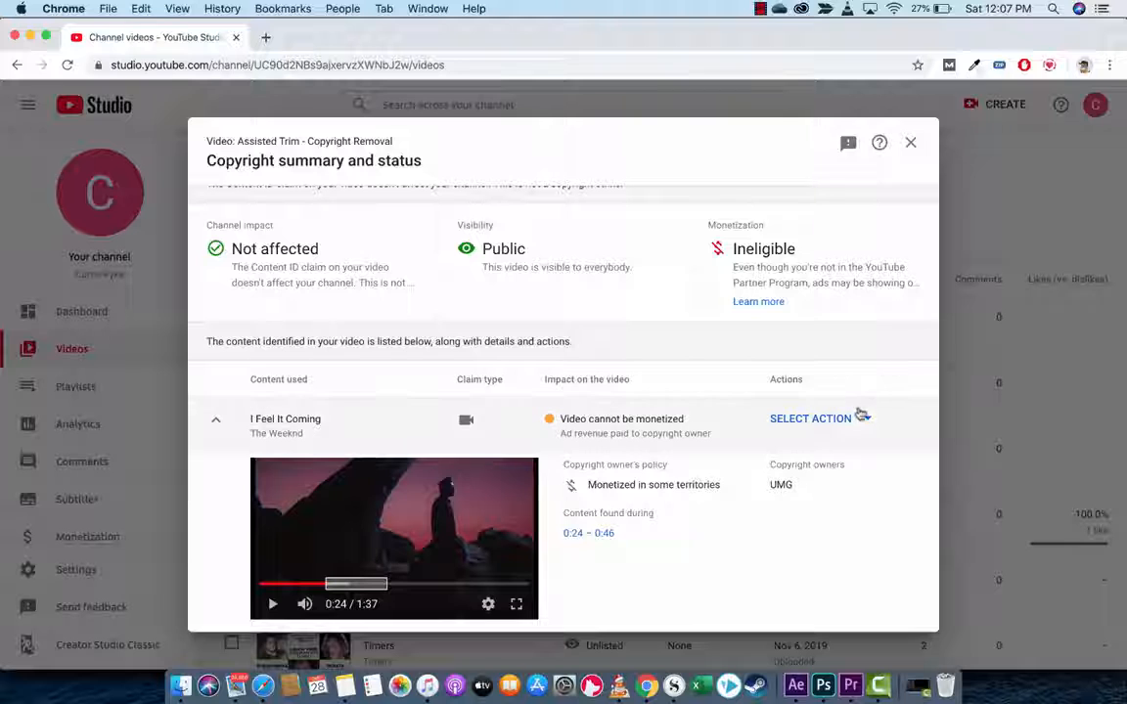
Choose to trim out the claimed I Feel It Coming segment and continue to confirmation
{"action": "left_click", "coordinate": [810, 419]}
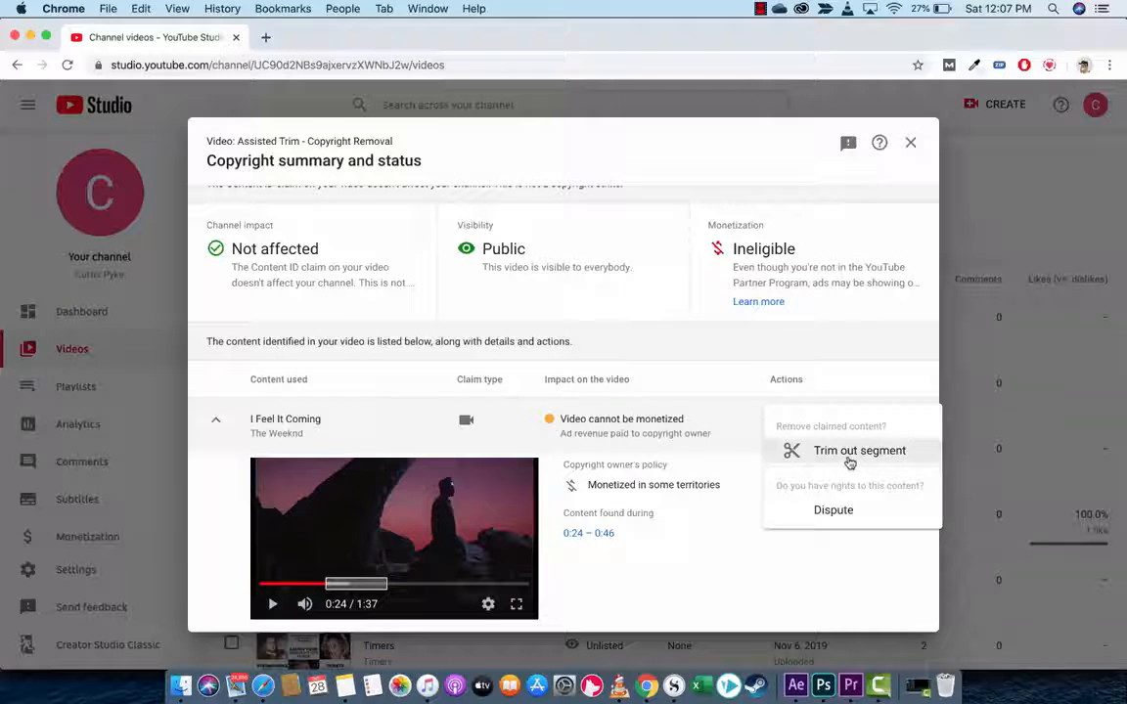
{"action": "left_click", "coordinate": [859, 450]}
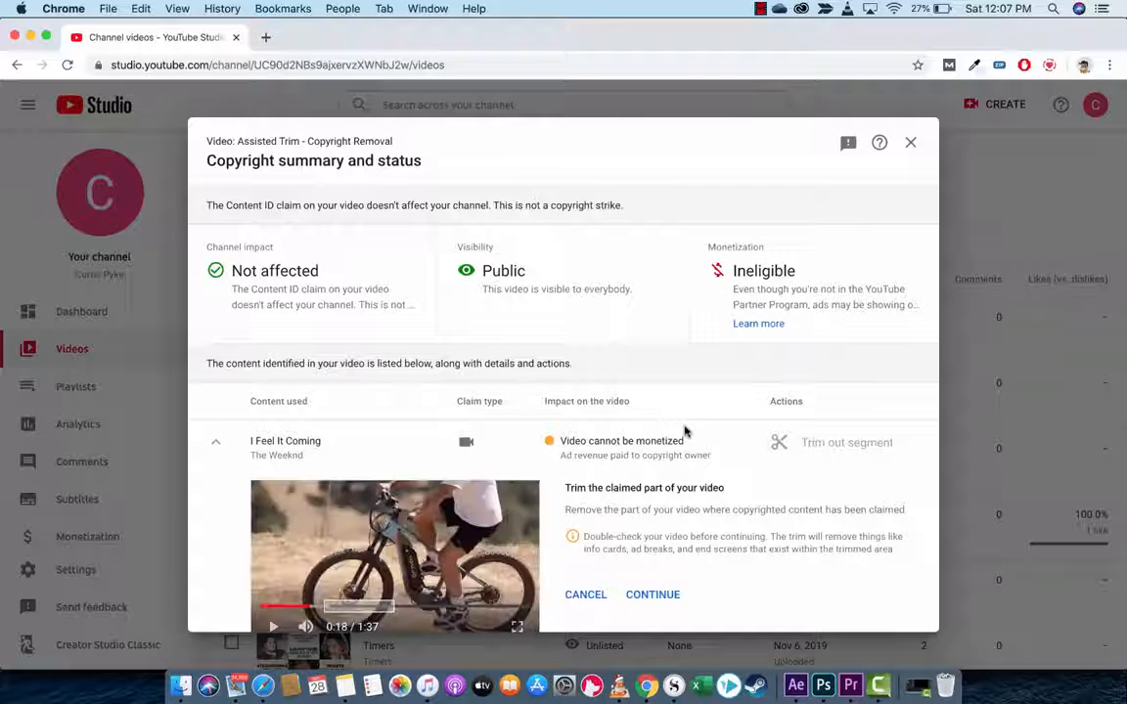
{"action": "scroll", "scroll_direction": "down", "scroll_amount": 3}
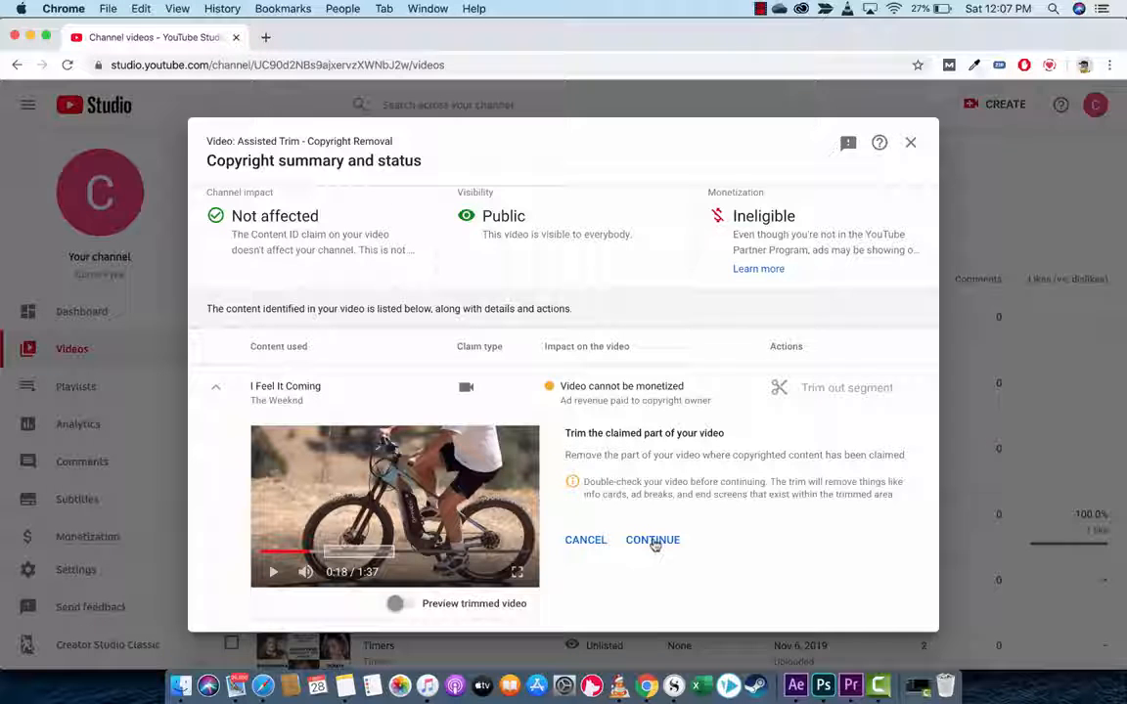
{"action": "left_click", "coordinate": [652, 540]}
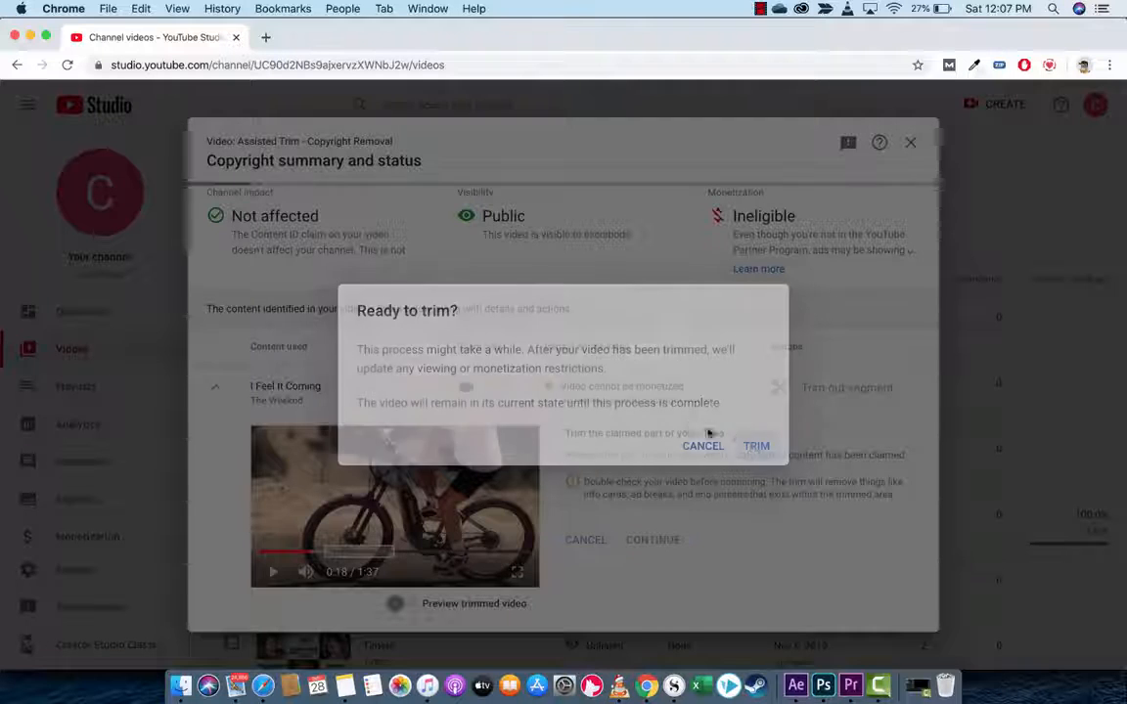
Confirm the trim so the video processes, then close the dialog back to Channel videos
{"action": "left_click", "coordinate": [702, 446]}
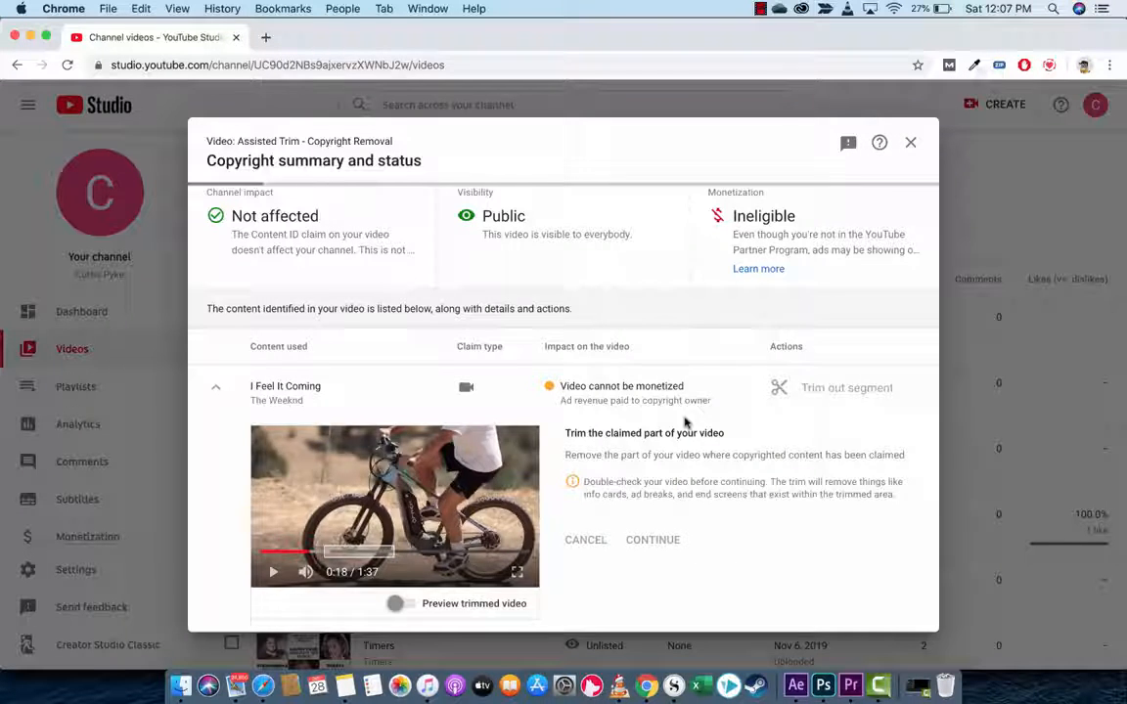
{"action": "left_click", "coordinate": [653, 539]}
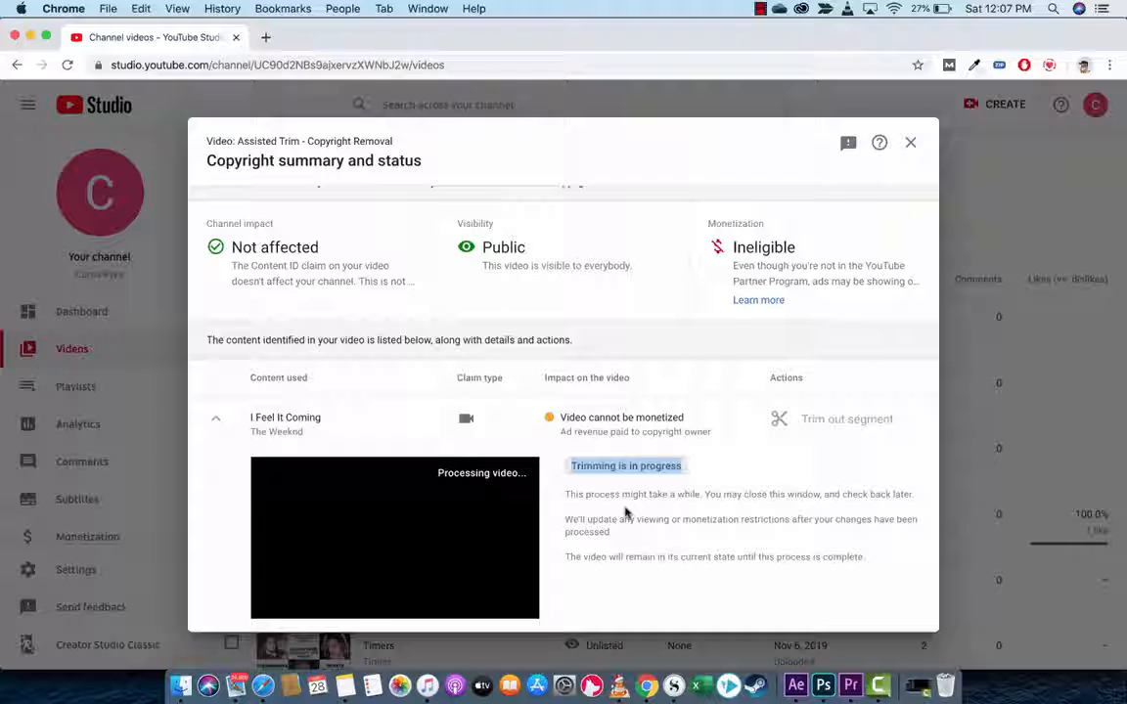
{"action": "mouse_move", "coordinate": [687, 480]}
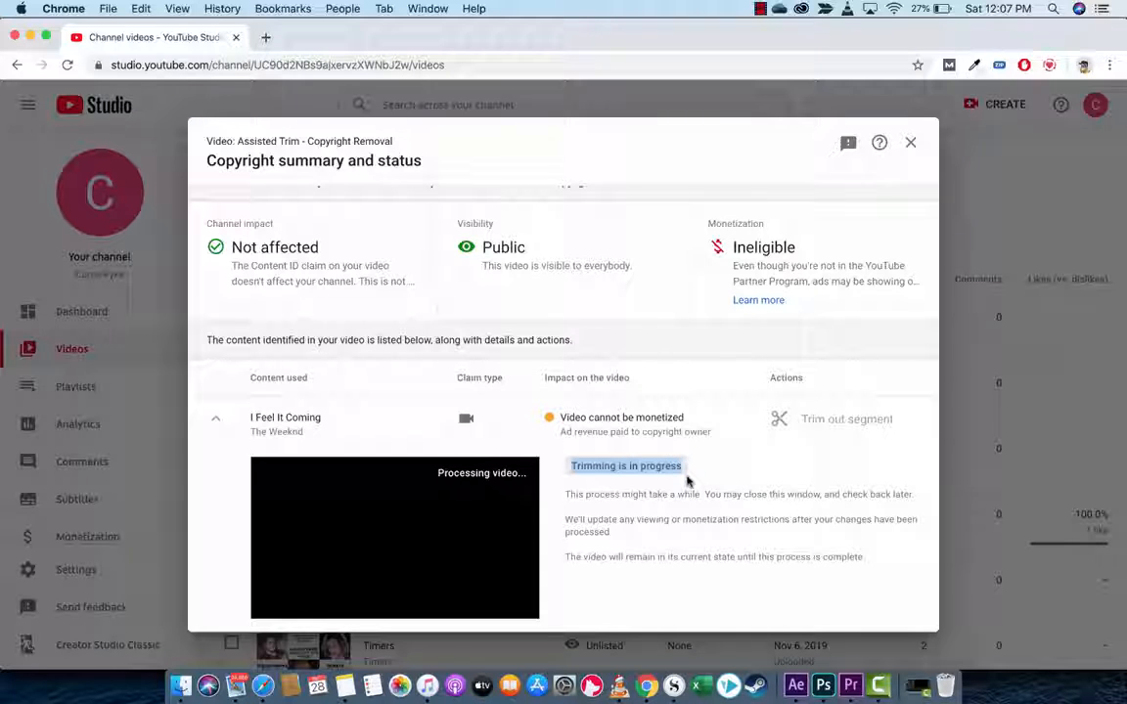
{"action": "left_click", "coordinate": [909, 142]}
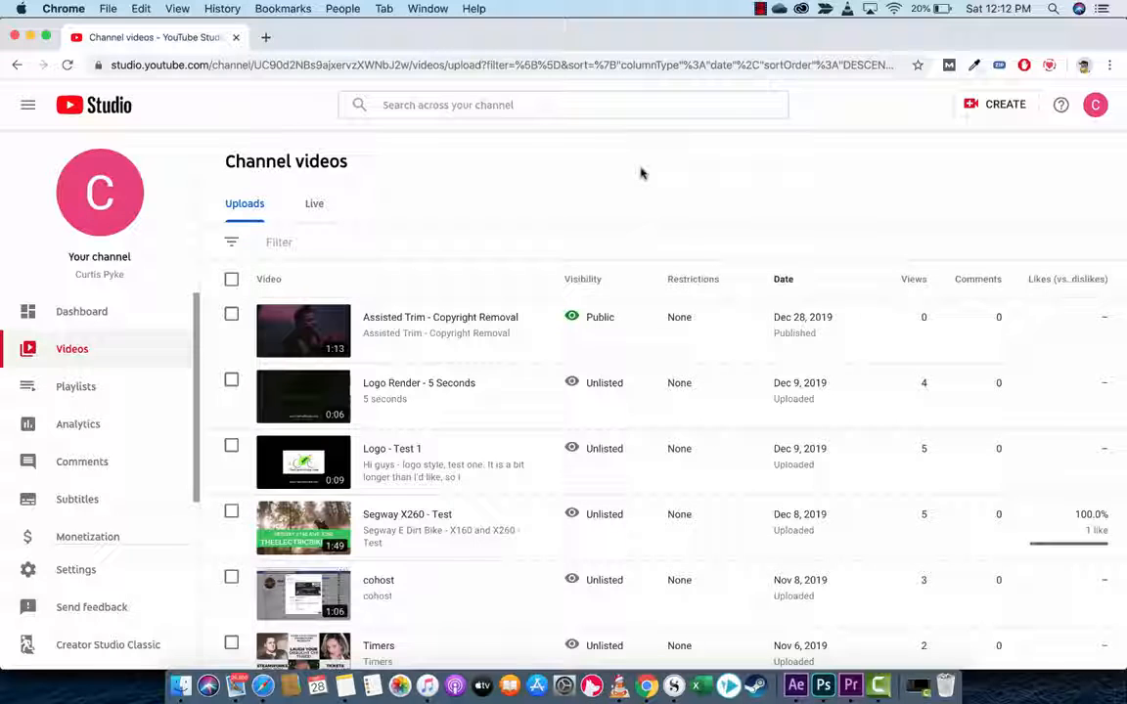
{"action": "mouse_move", "coordinate": [597, 195]}
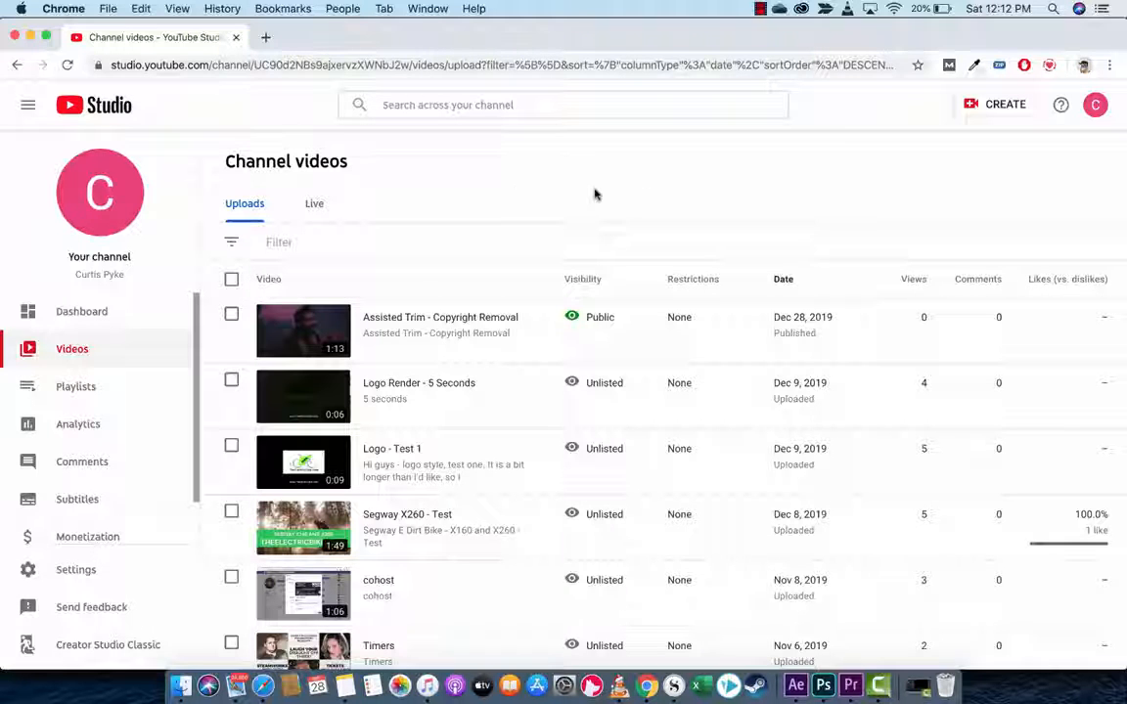
{"action": "mouse_move", "coordinate": [75, 387]}
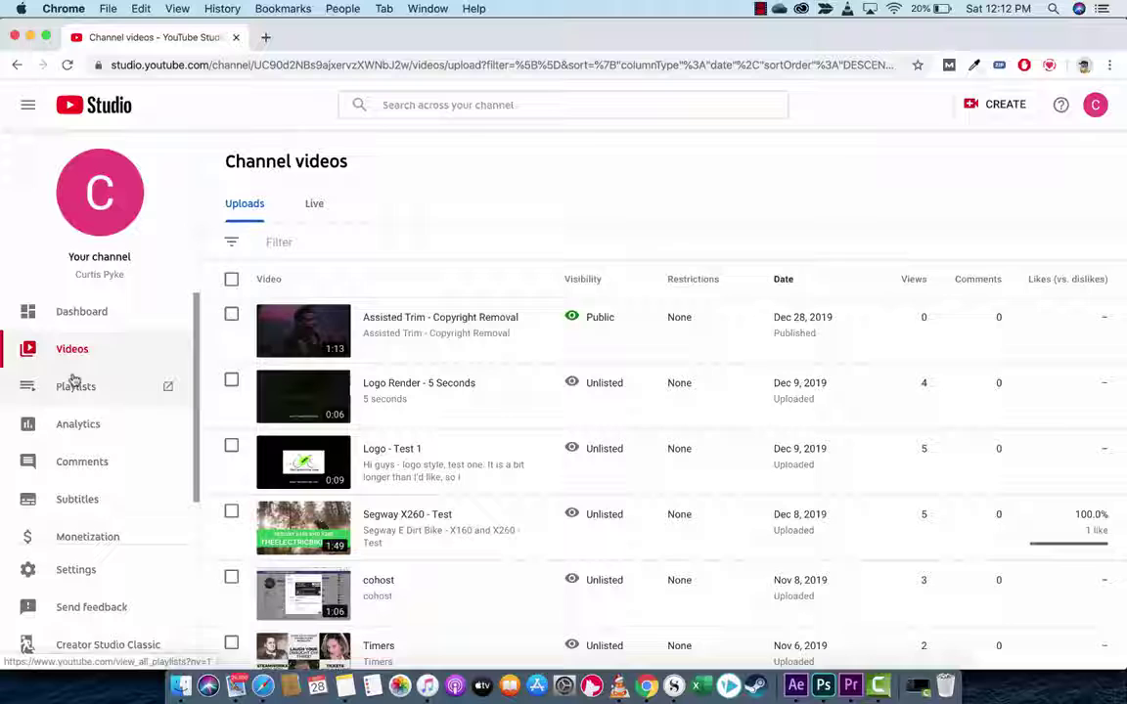
{"action": "mouse_move", "coordinate": [692, 308]}
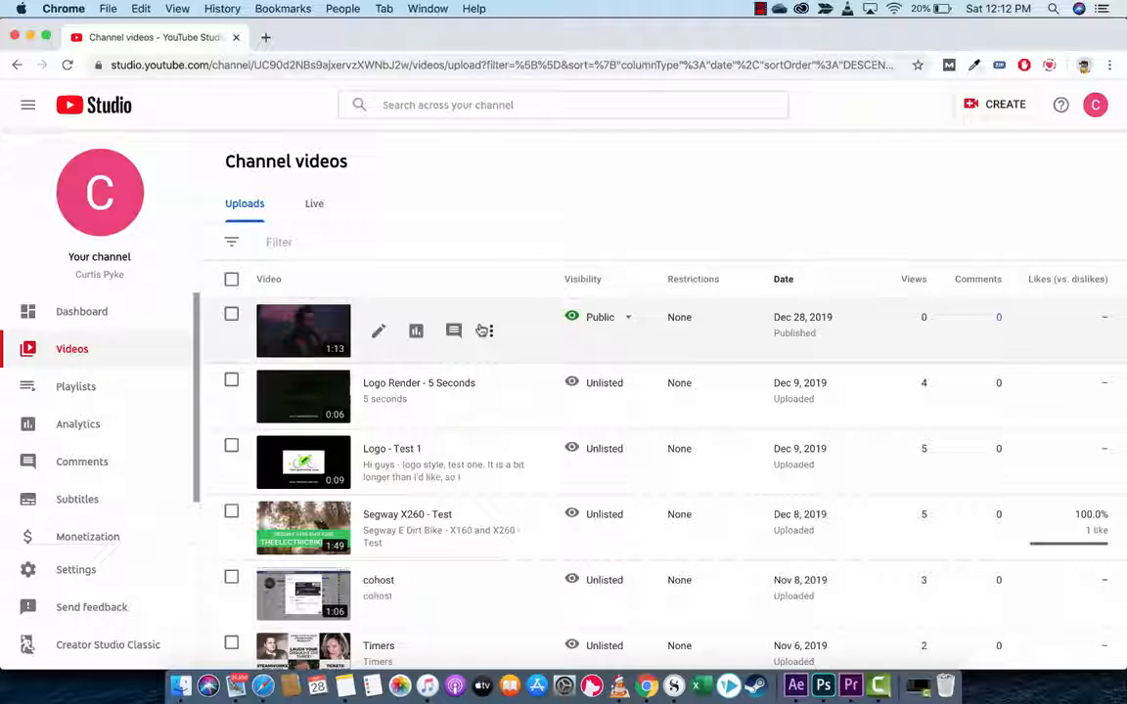
{"action": "mouse_move", "coordinate": [410, 300]}
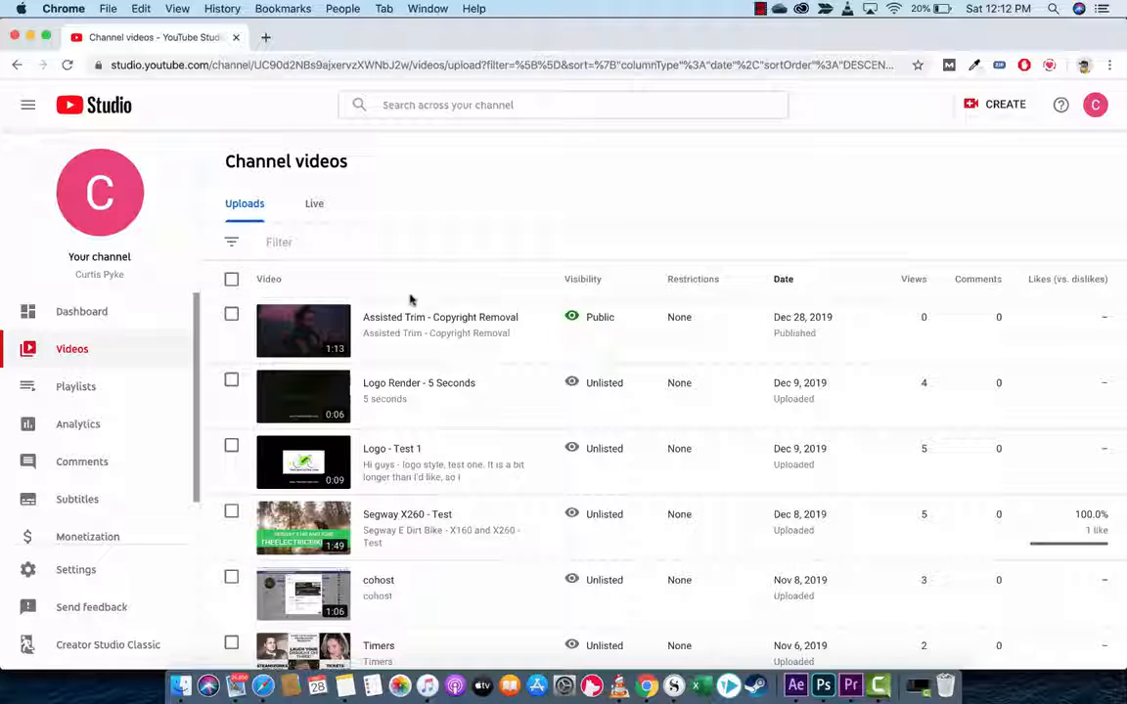
Open the Assisted Trim - Copyright Removal video's details and watch it on YouTube
{"action": "left_click", "coordinate": [440, 317]}
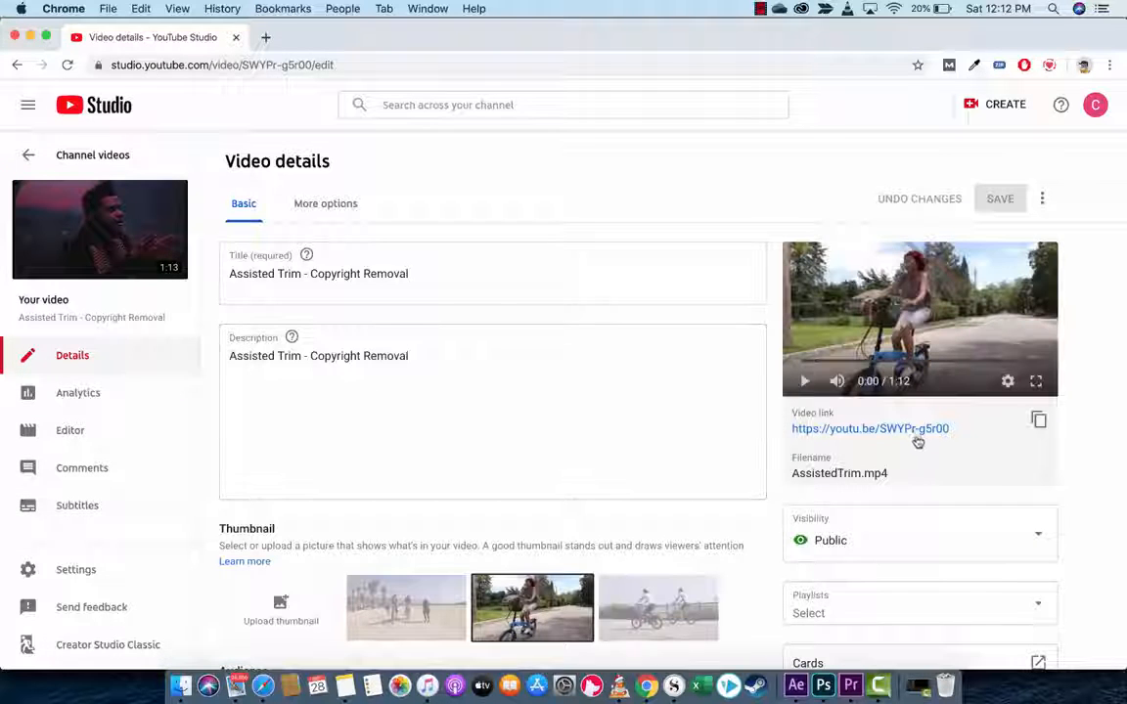
{"action": "left_click", "coordinate": [870, 429]}
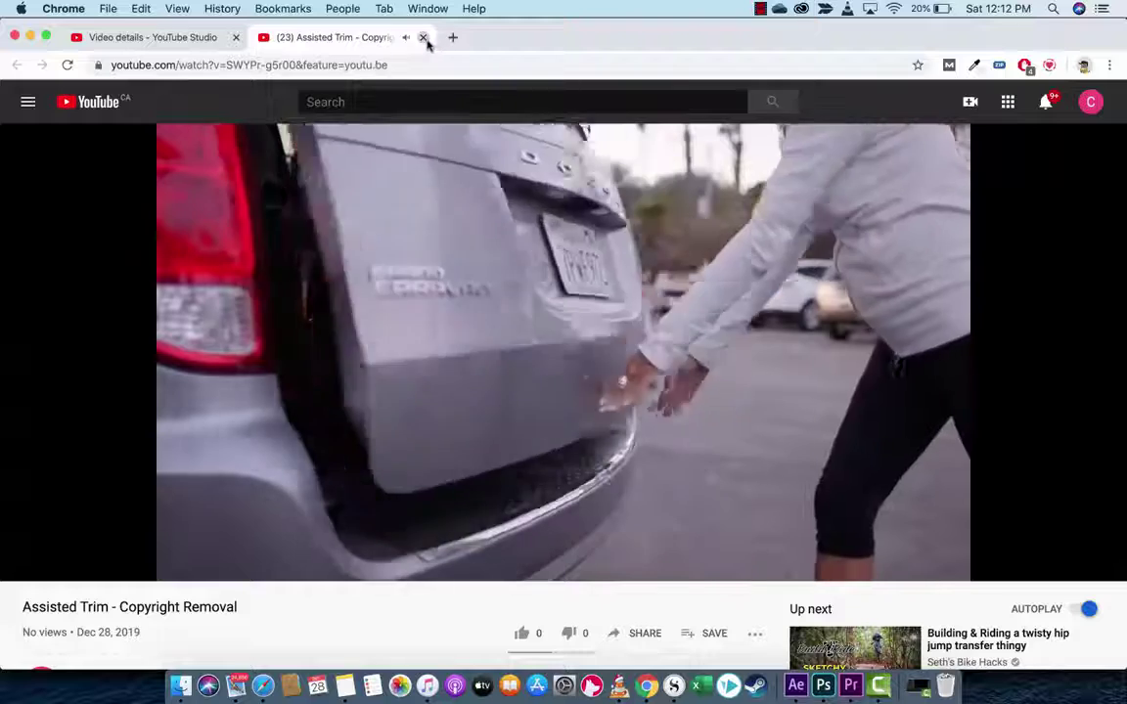
{"action": "left_click", "coordinate": [423, 37]}
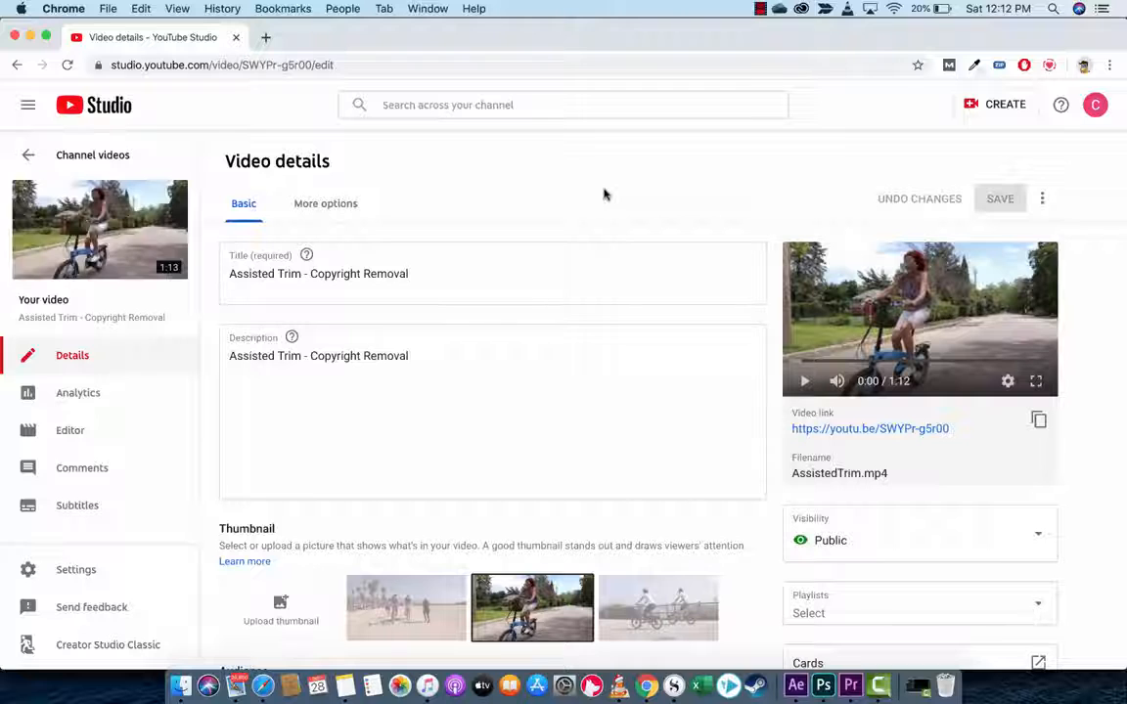
{"action": "mouse_move", "coordinate": [100, 230]}
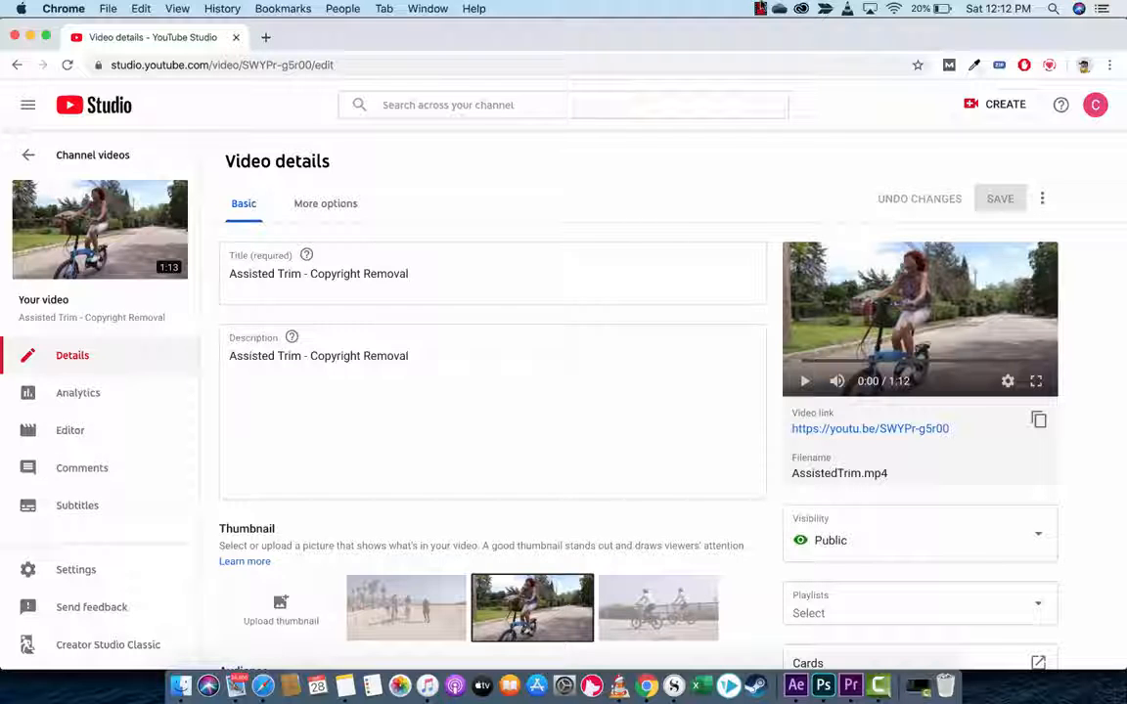
{"action": "left_click", "coordinate": [760, 9]}
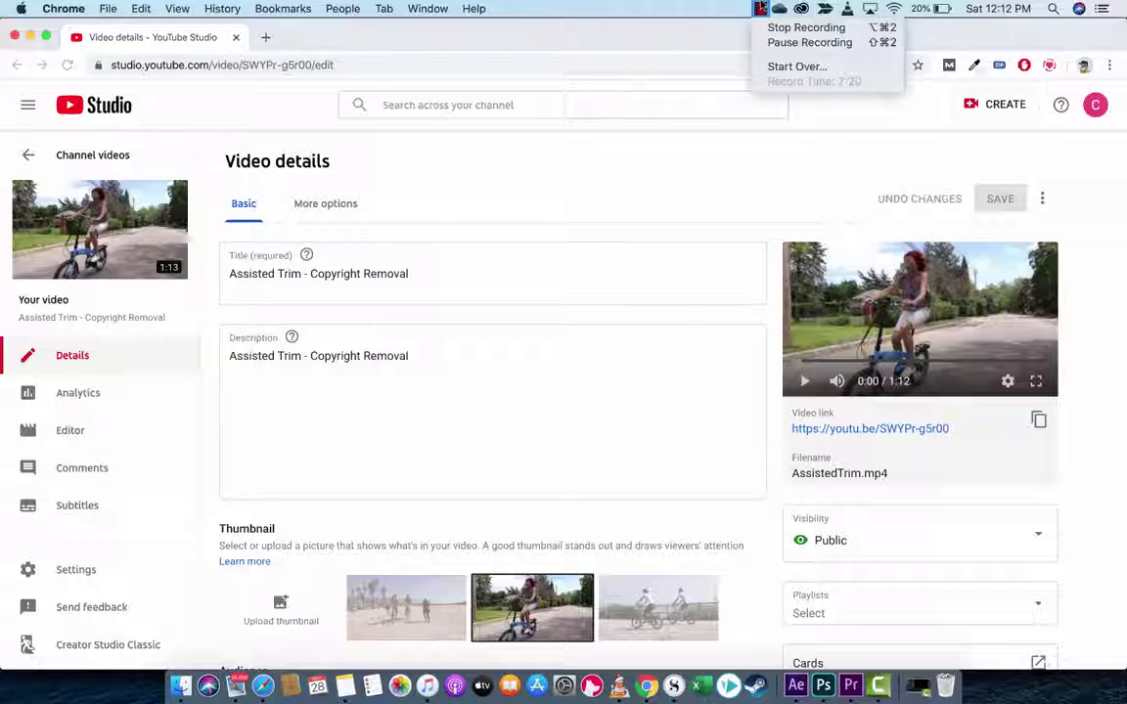